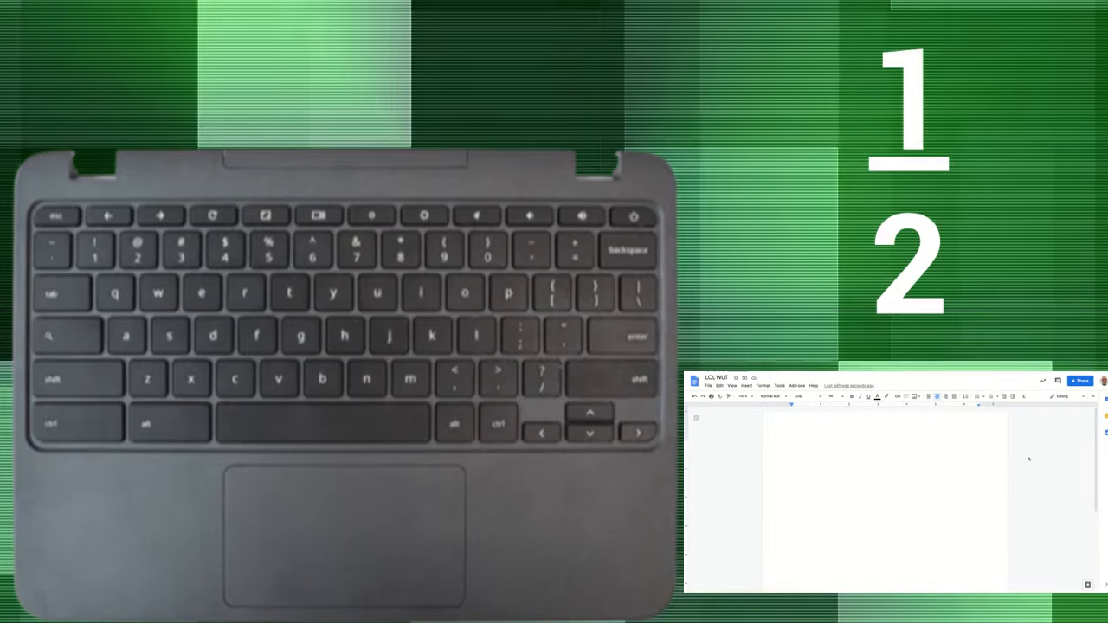
Type the start of the fraction one-half, 1/, in large text
type("1/")
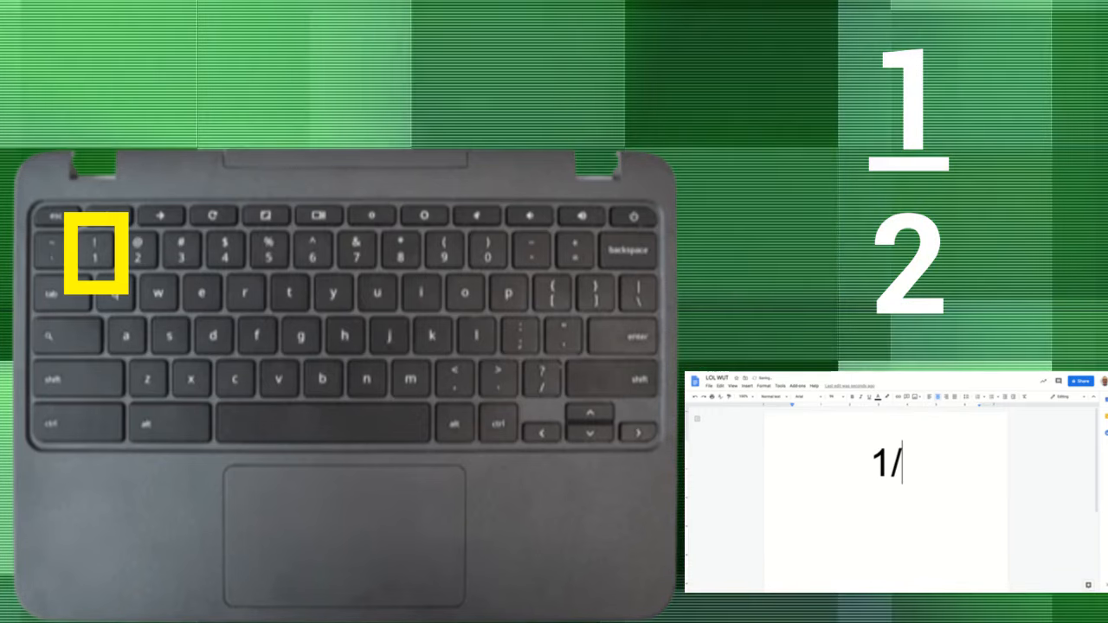
key("2")
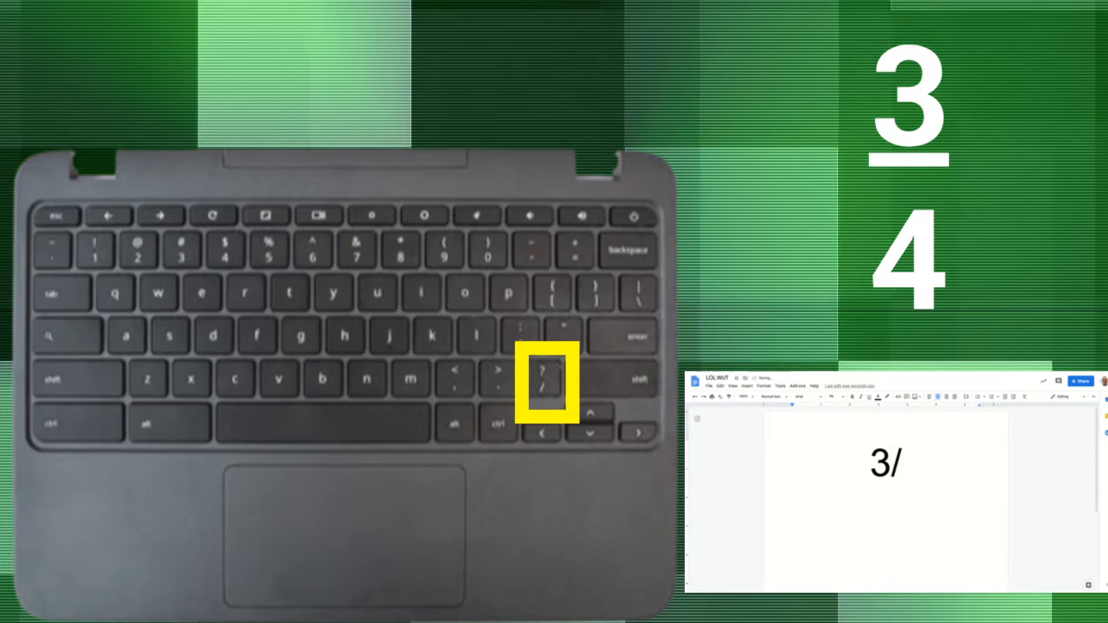
Complete the three-quarters fraction 3/4, then clear it so the page is blank
key("4")
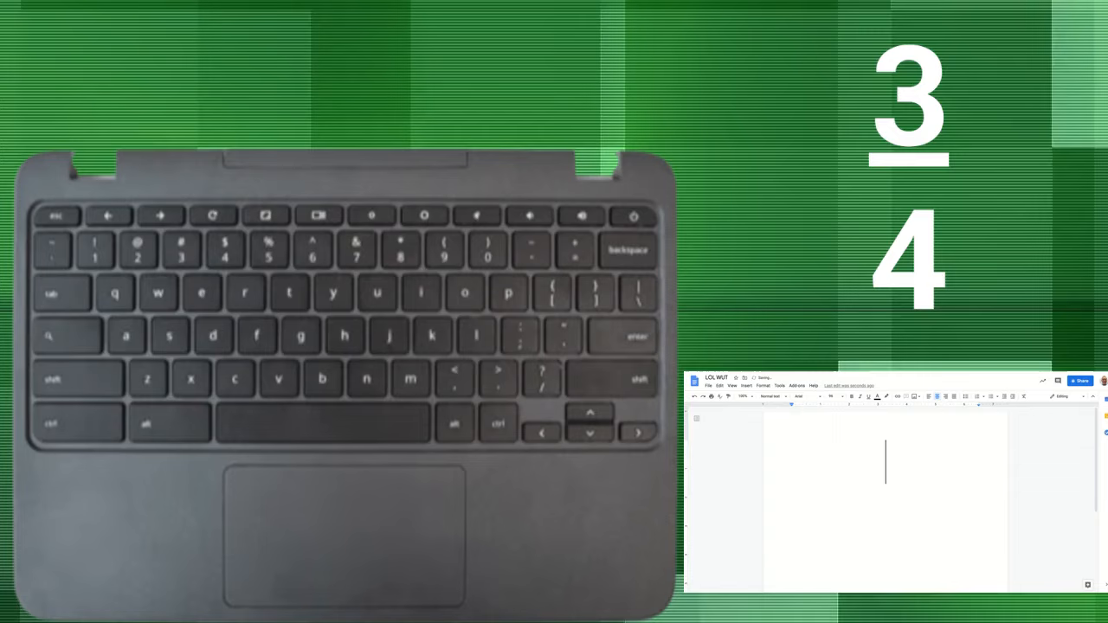
Type and clear the mixed number 2 2/3, then begin 5 3/5 with 5
type("2")
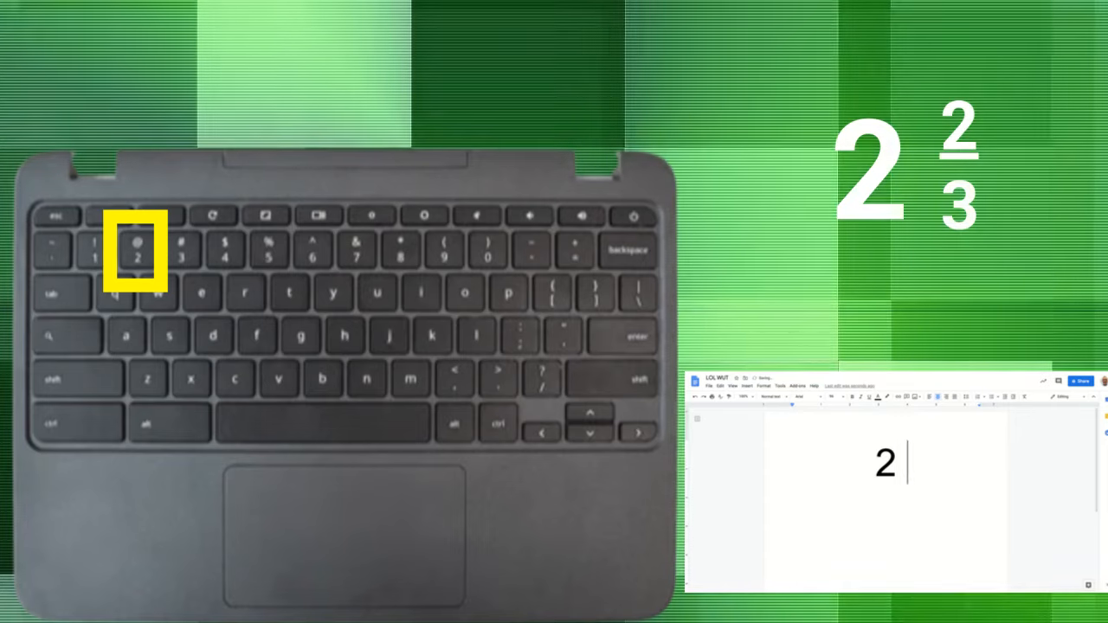
key("space")
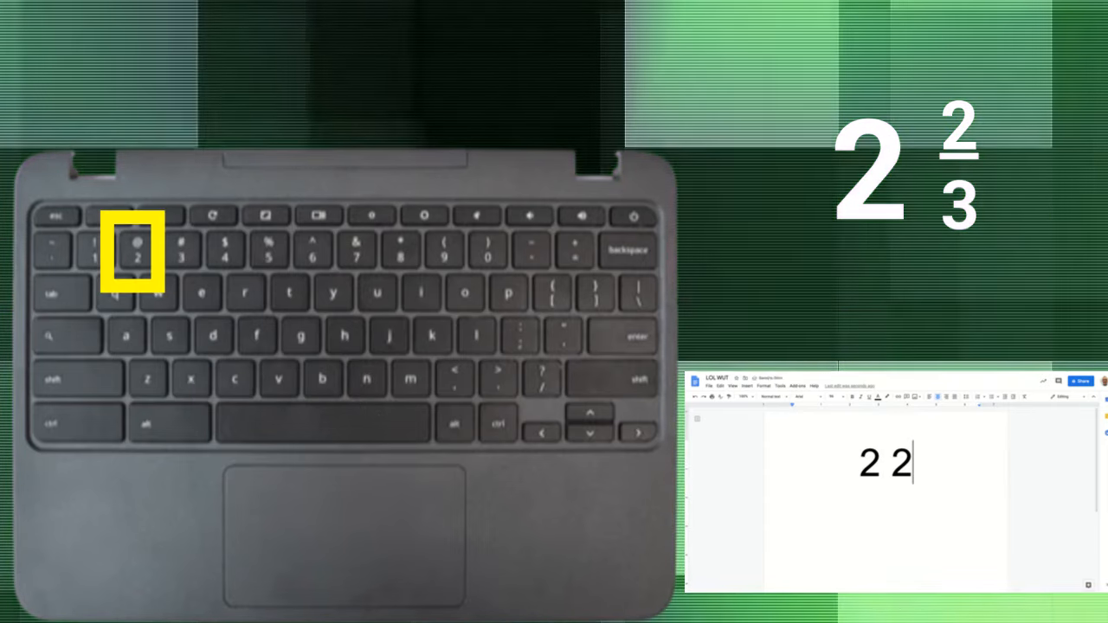
type("/3")
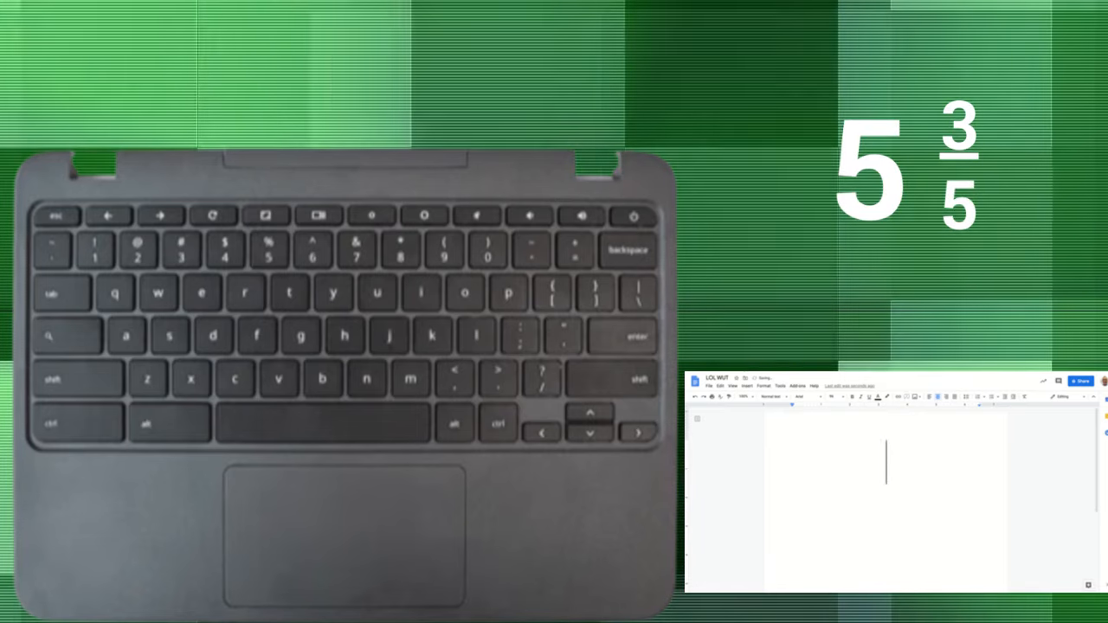
type("5")
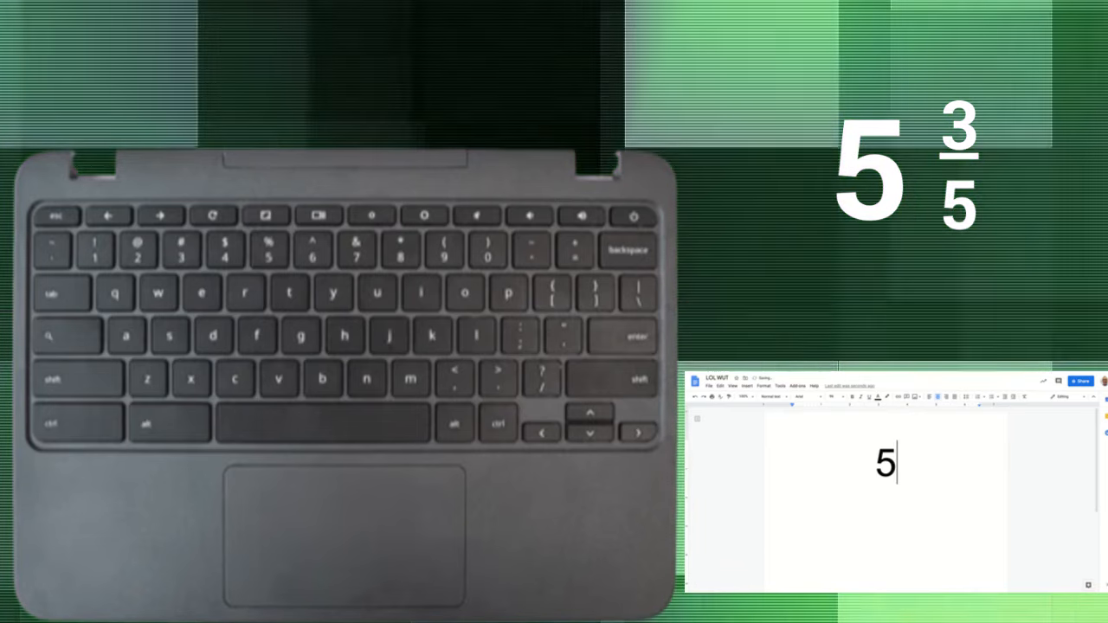
key("5")
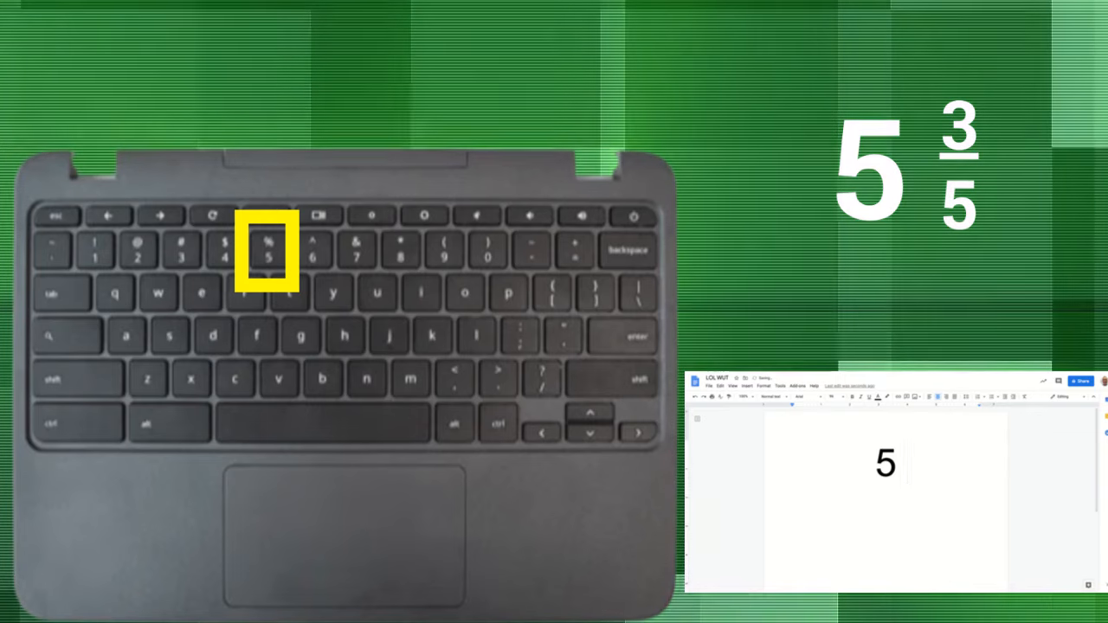